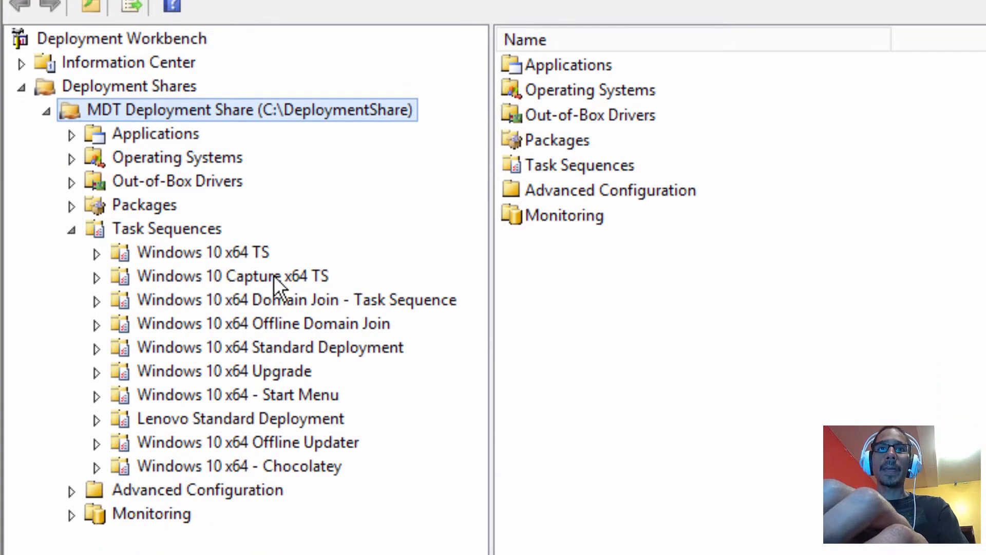
pyautogui.moveTo(310, 376)
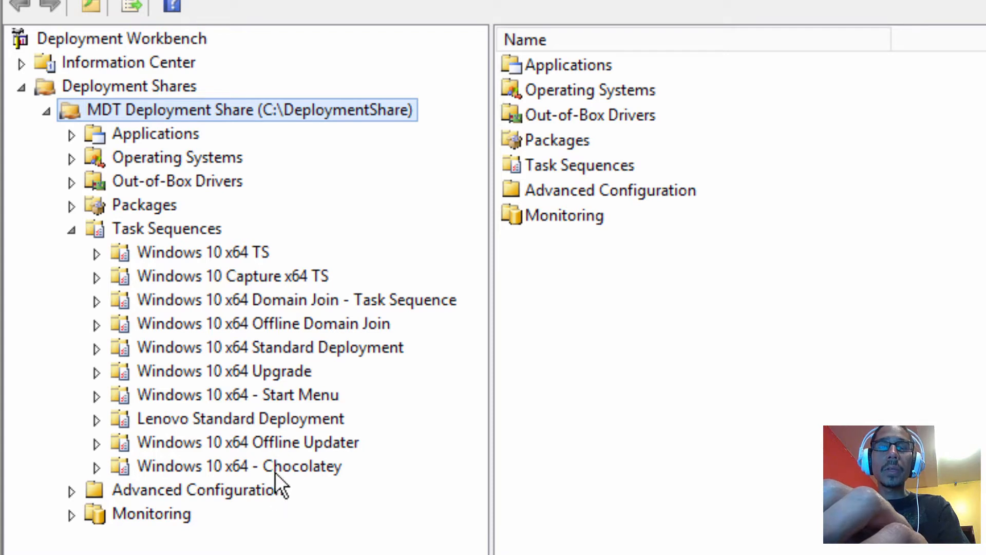
# Open the Windows 10 x64 - Chocolatey folder and select the WIN10CHOCO task sequence.
pyautogui.click(238, 467)
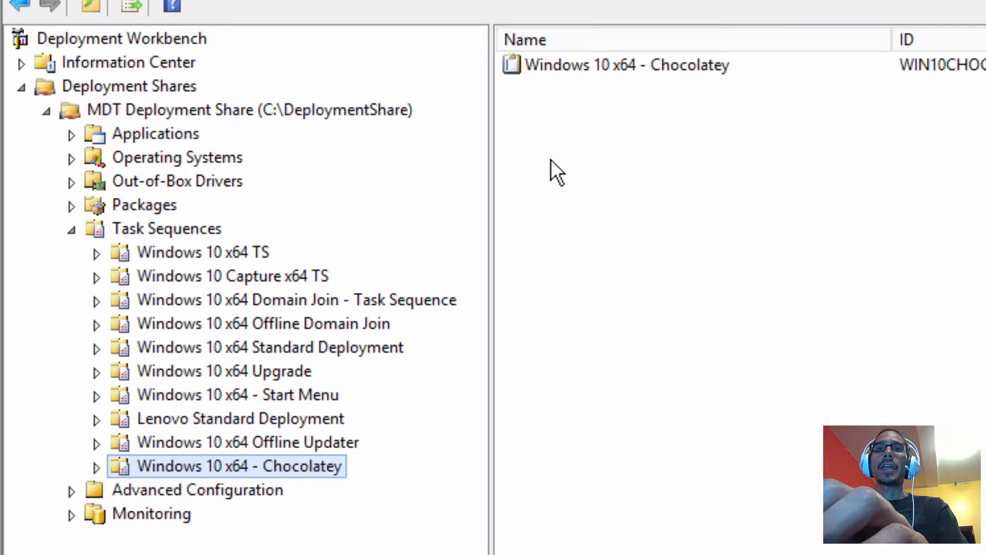
pyautogui.click(606, 65)
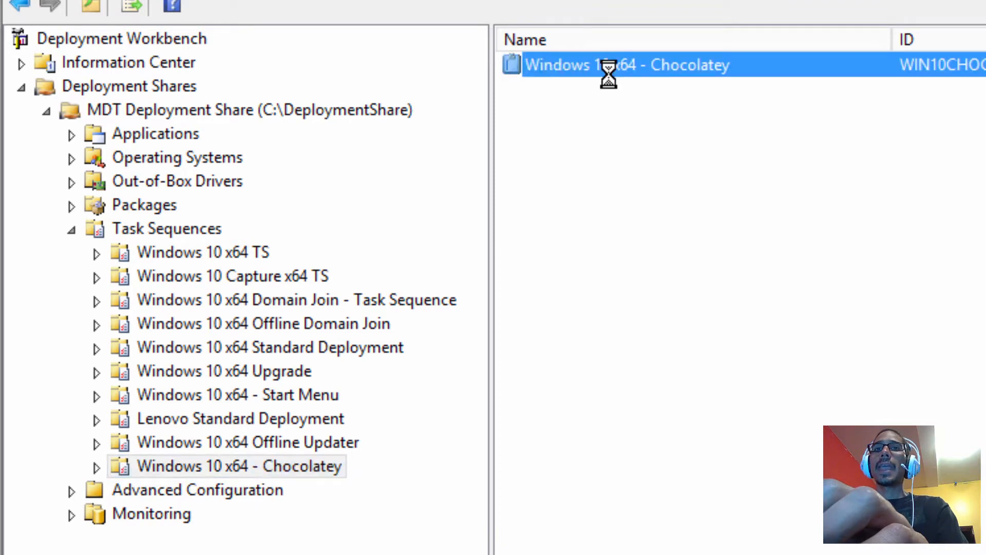
# Review WIN10CHOCO's Install Chocolatey, Restart computer and Install Choco Packages command-line steps.
pyautogui.doubleClick(611, 65)
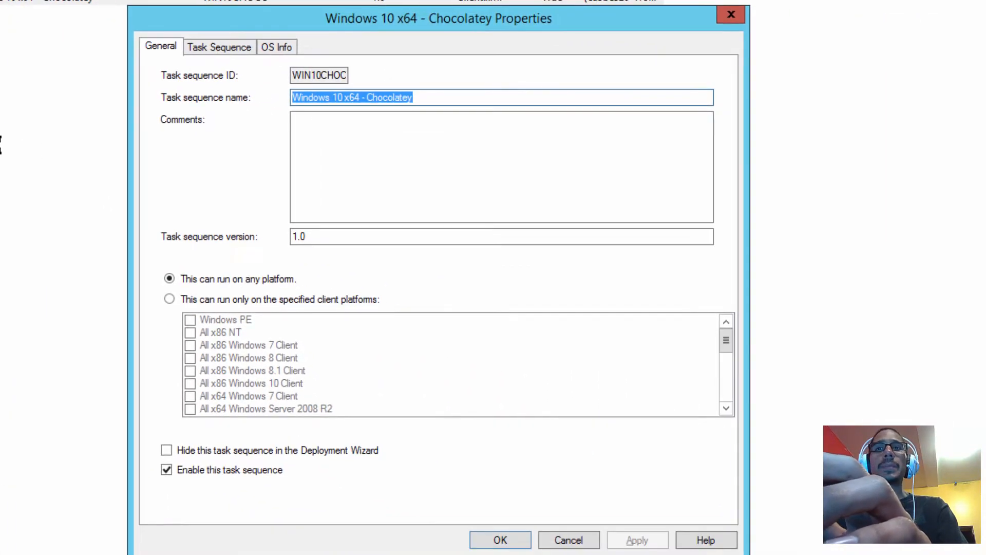
pyautogui.click(218, 47)
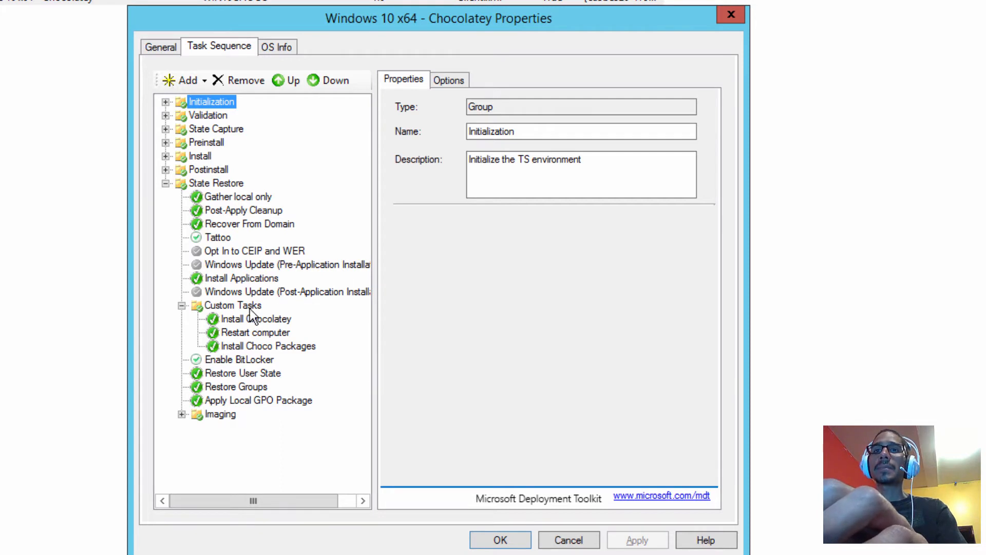
pyautogui.click(233, 305)
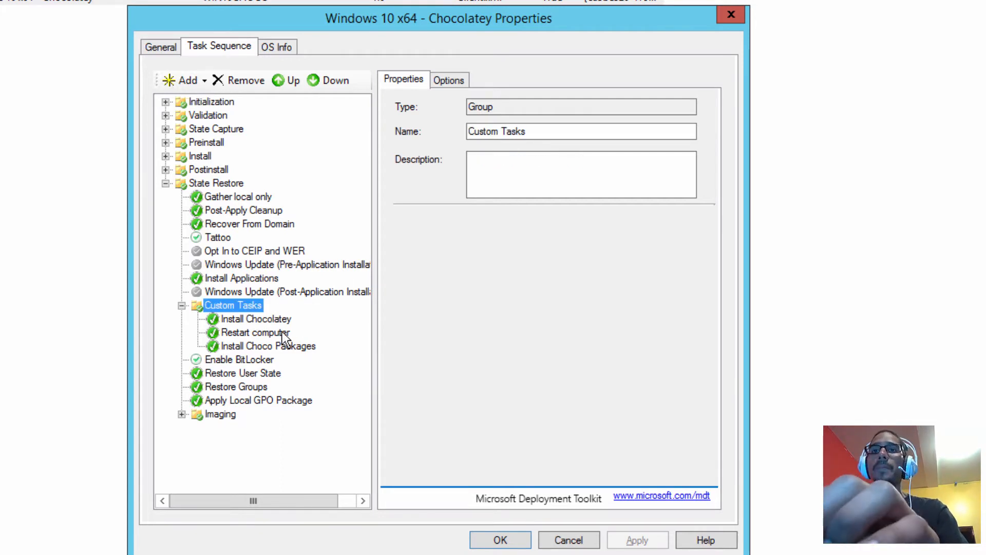
pyautogui.click(256, 320)
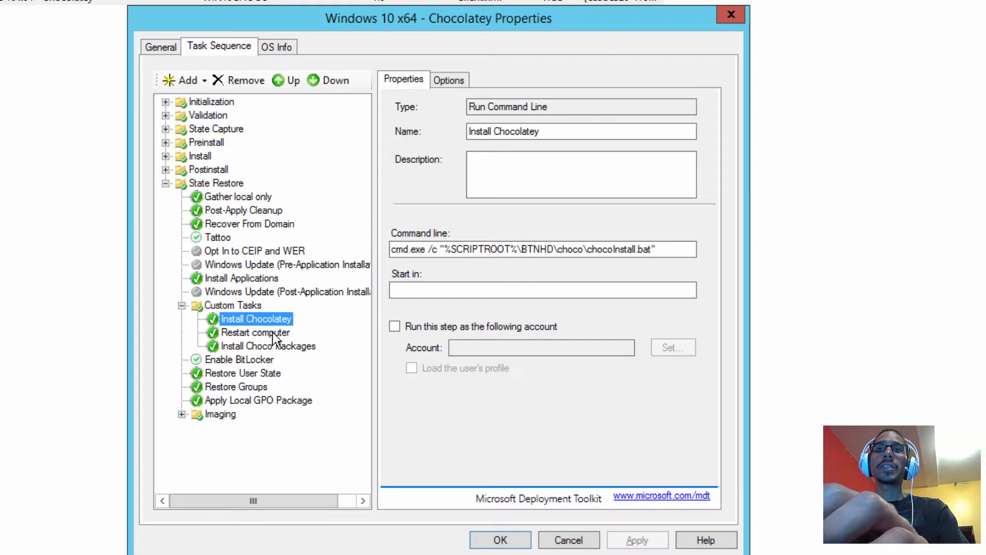
pyautogui.click(269, 346)
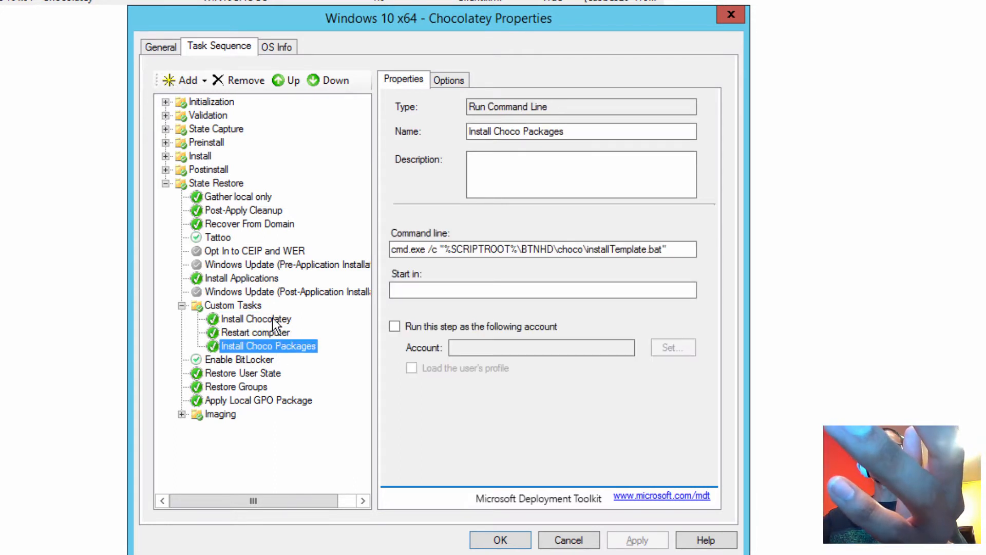
pyautogui.click(256, 318)
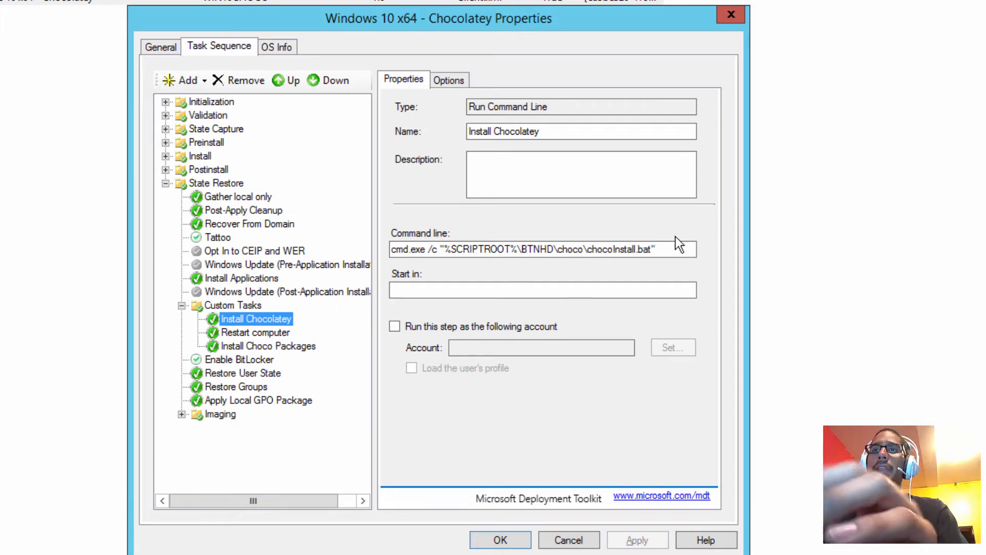
pyautogui.click(660, 250)
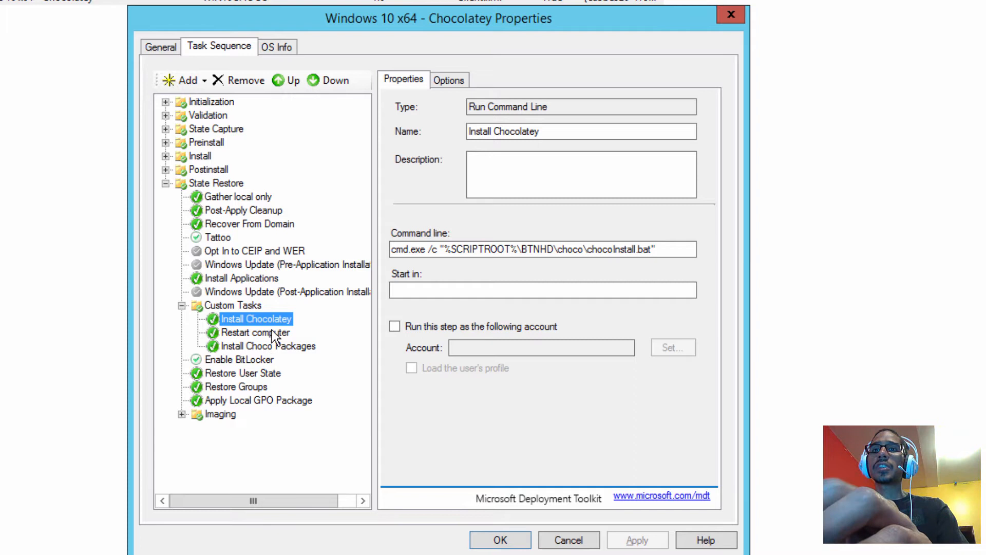
pyautogui.click(267, 346)
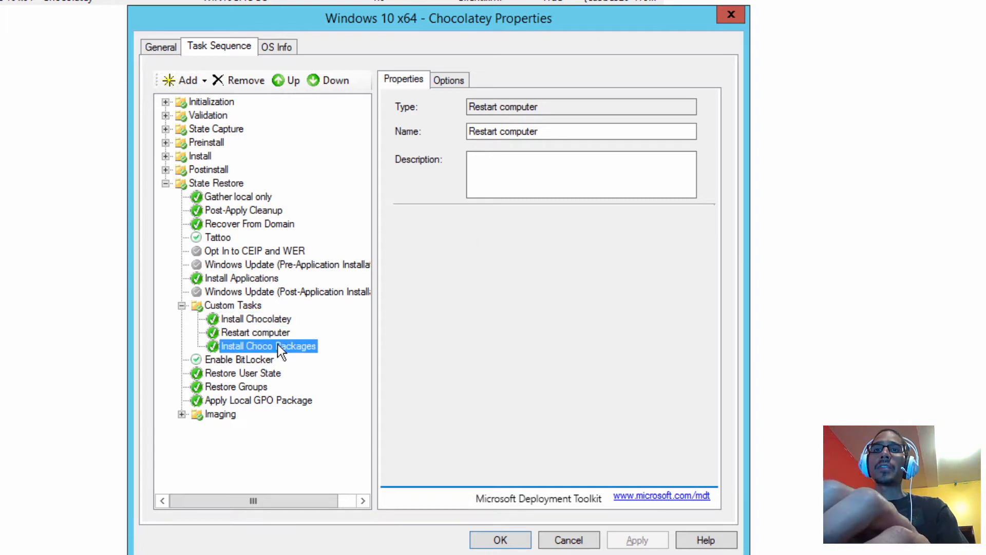
pyautogui.click(268, 346)
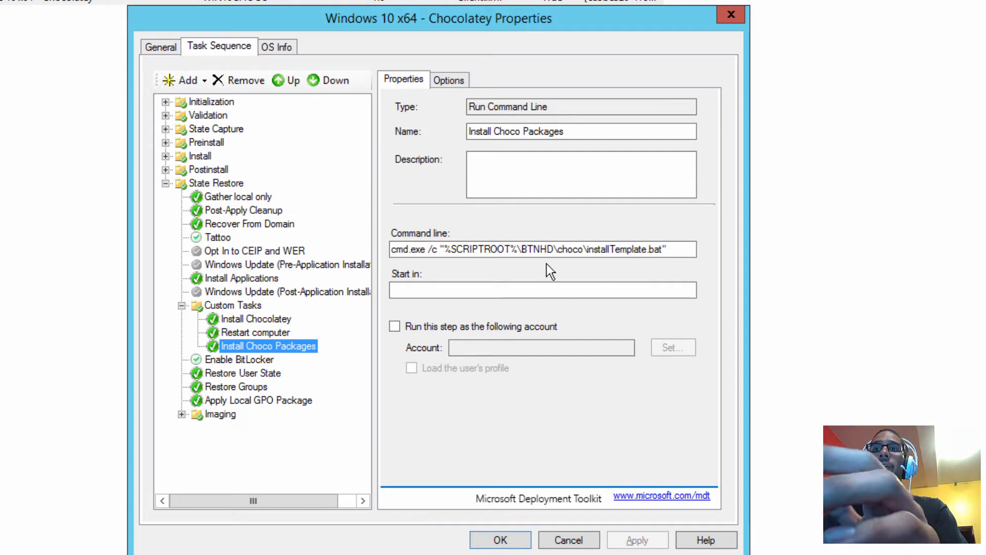
pyautogui.moveTo(248, 441)
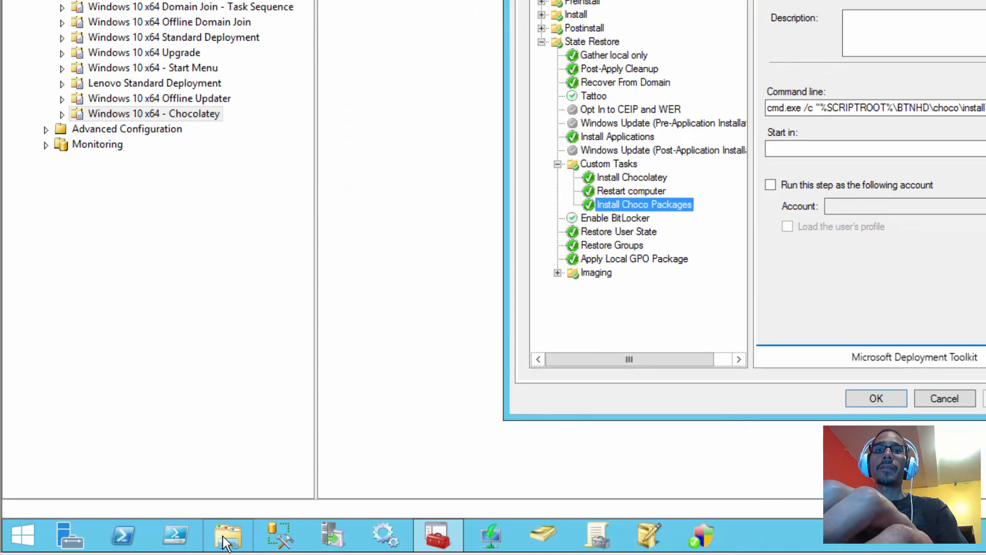
# Browse File Explorer to C:\DeploymentShare\Scripts\BTNHD\choco.
pyautogui.click(229, 537)
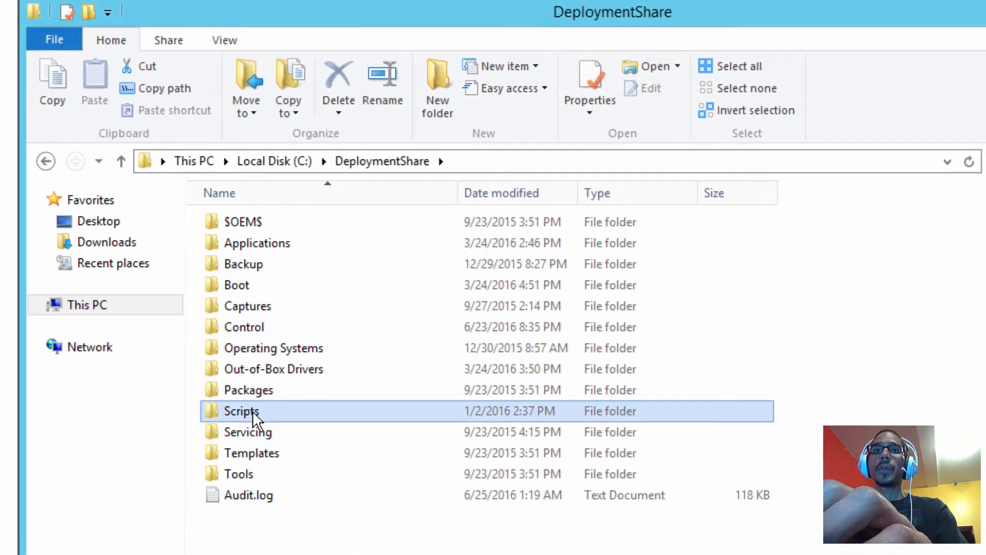
pyautogui.doubleClick(240, 412)
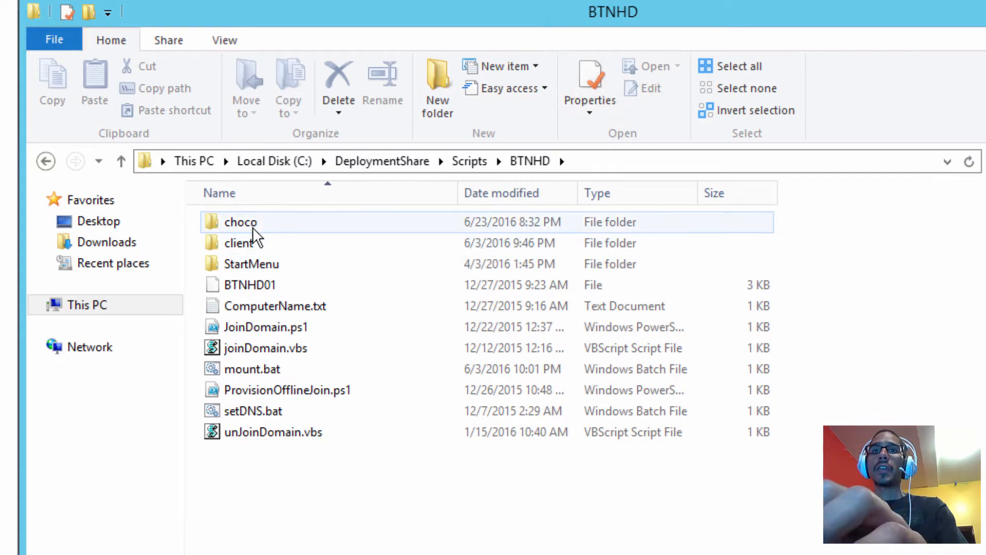
pyautogui.moveTo(260, 226)
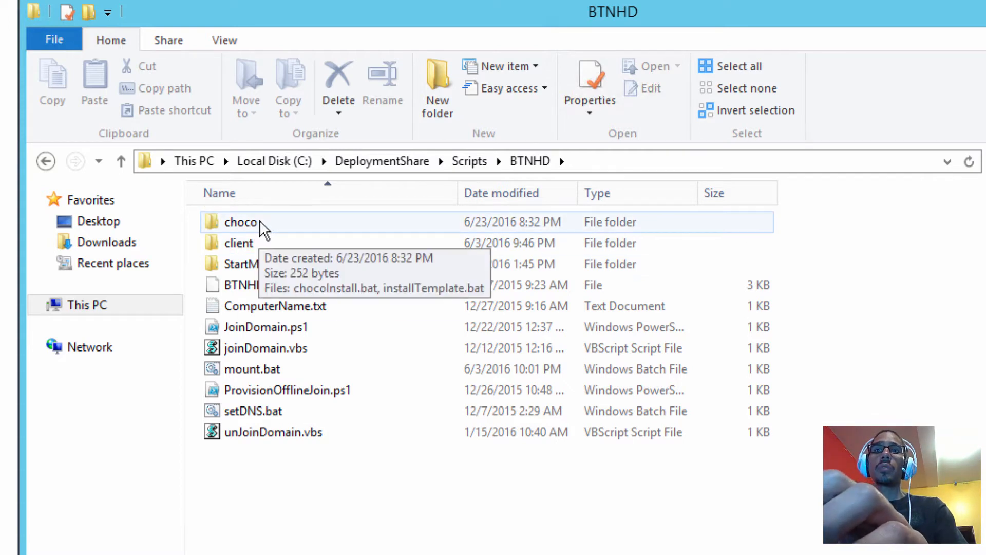
pyautogui.doubleClick(239, 222)
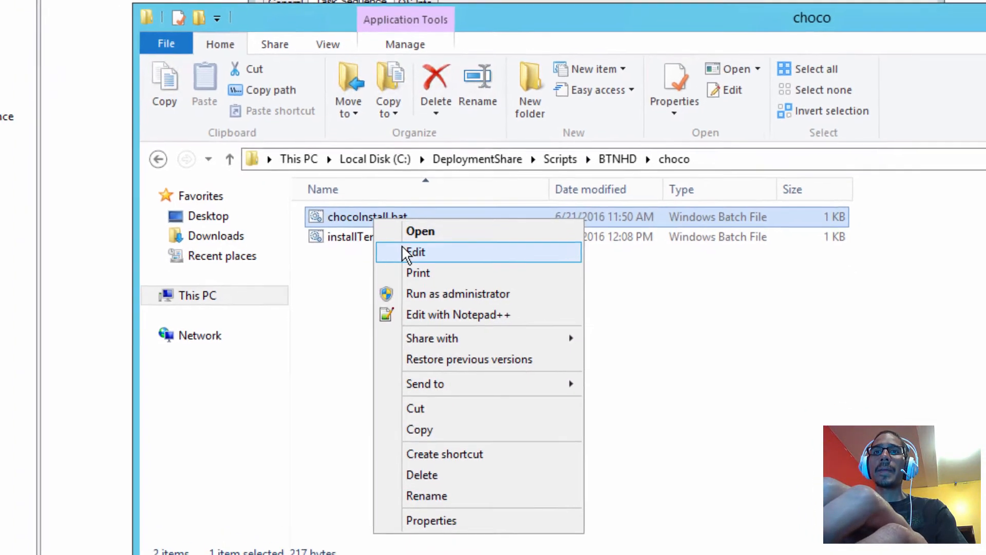
pyautogui.click(416, 252)
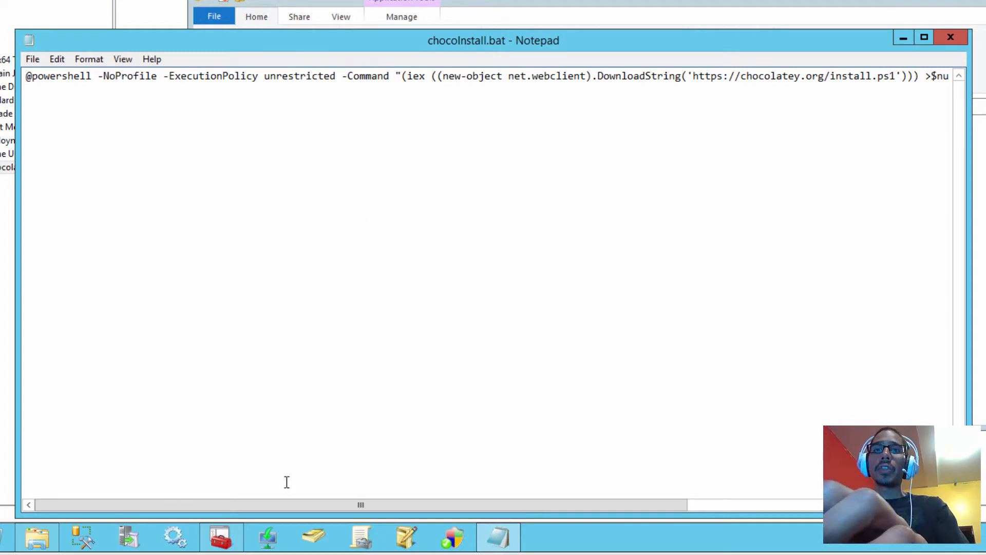
pyautogui.hscroll(3)
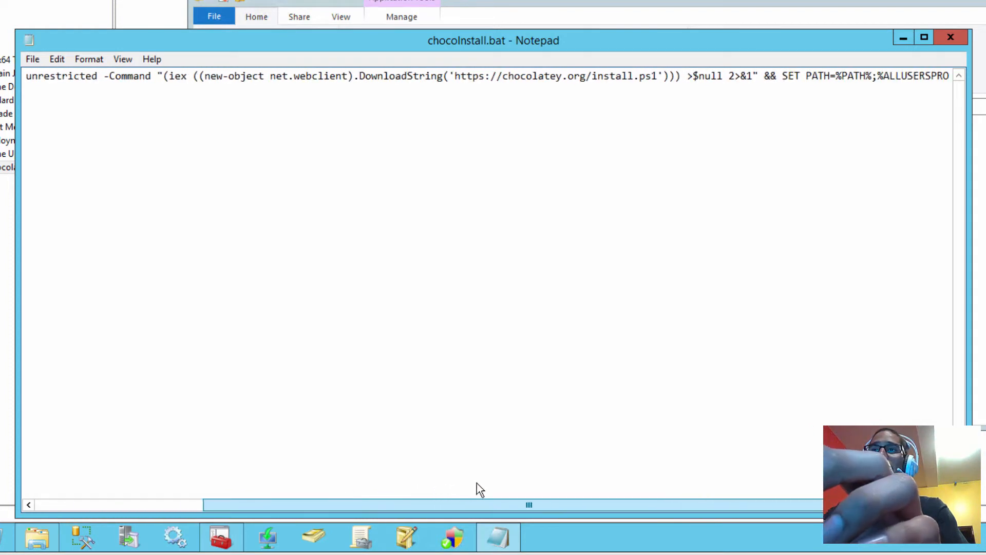
pyautogui.hscroll(3)
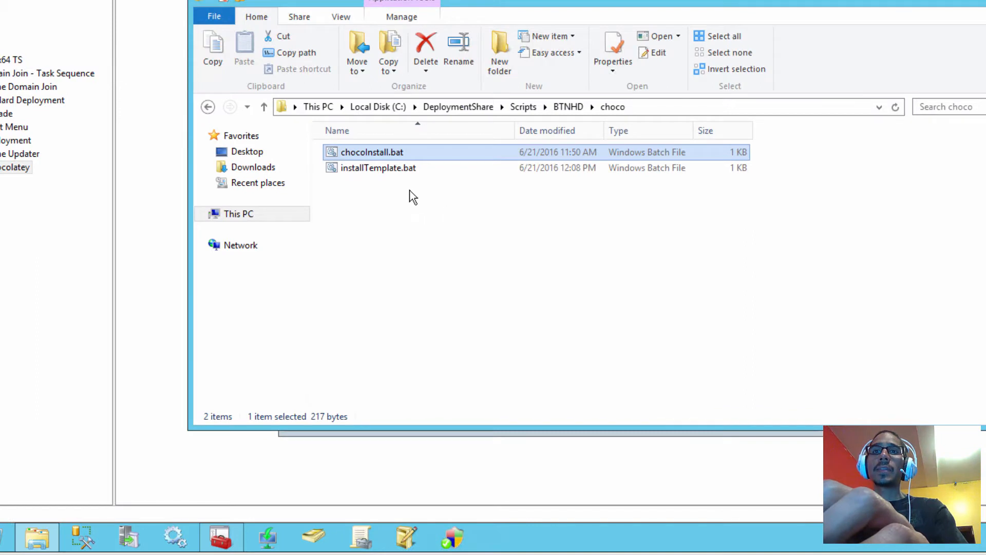
pyautogui.moveTo(378, 172)
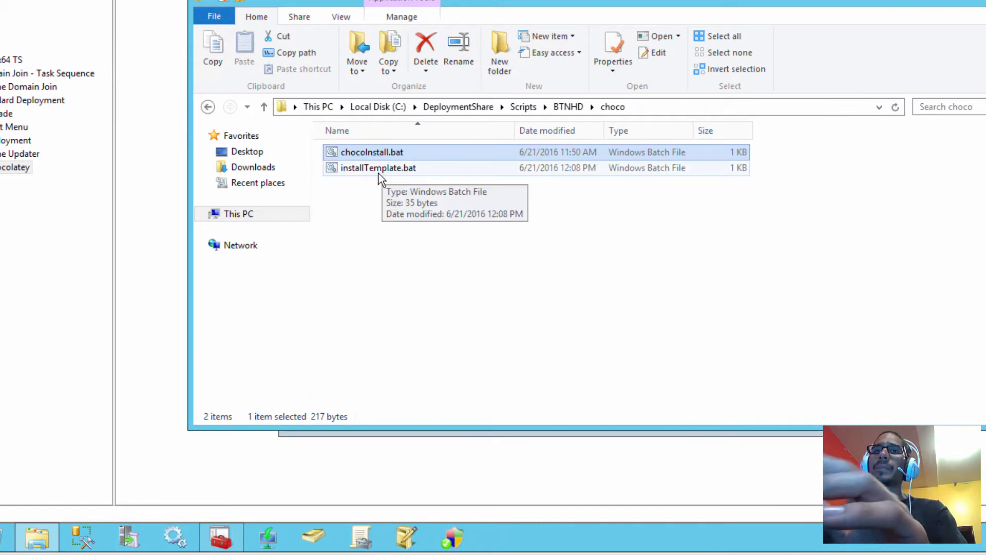
# Read installTemplate.bat in Notepad, highlighting notepadplusplus in 'choco install notepadplusplus --yes'.
pyautogui.click(379, 168)
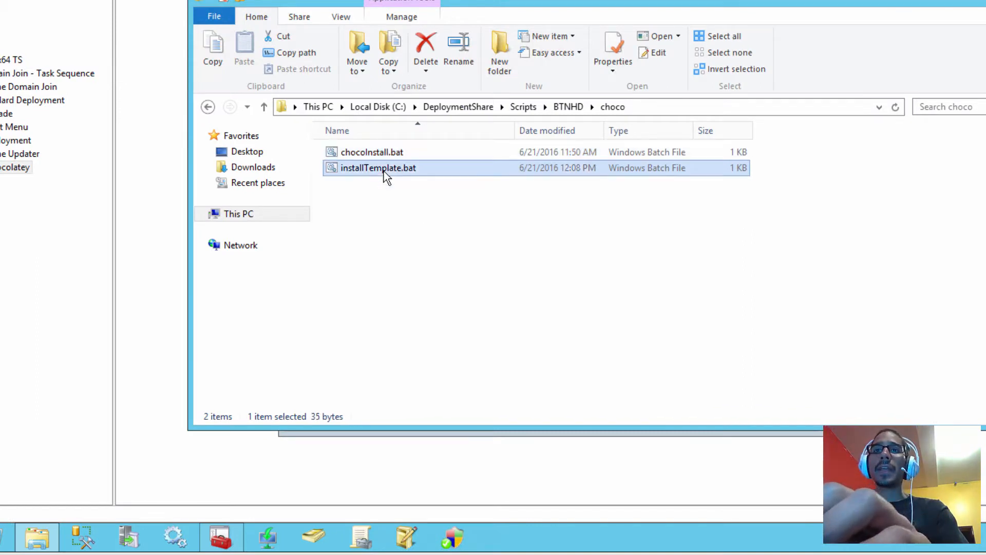
pyautogui.doubleClick(378, 168)
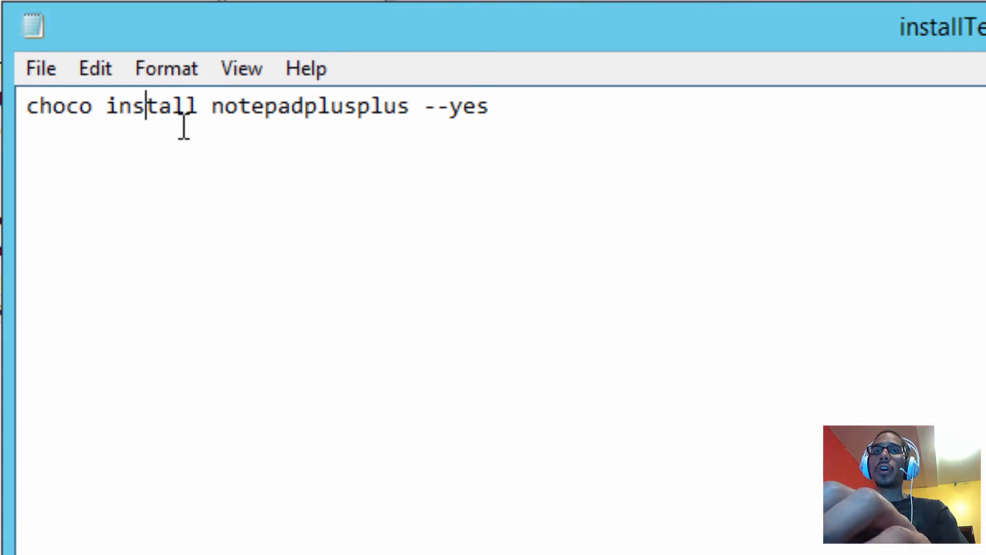
pyautogui.doubleClick(307, 107)
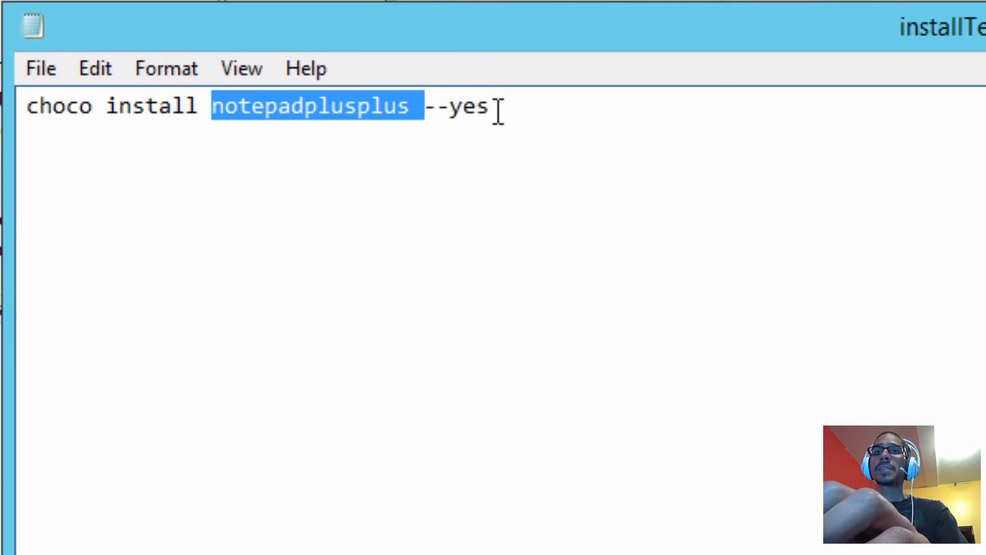
pyautogui.doubleClick(461, 107)
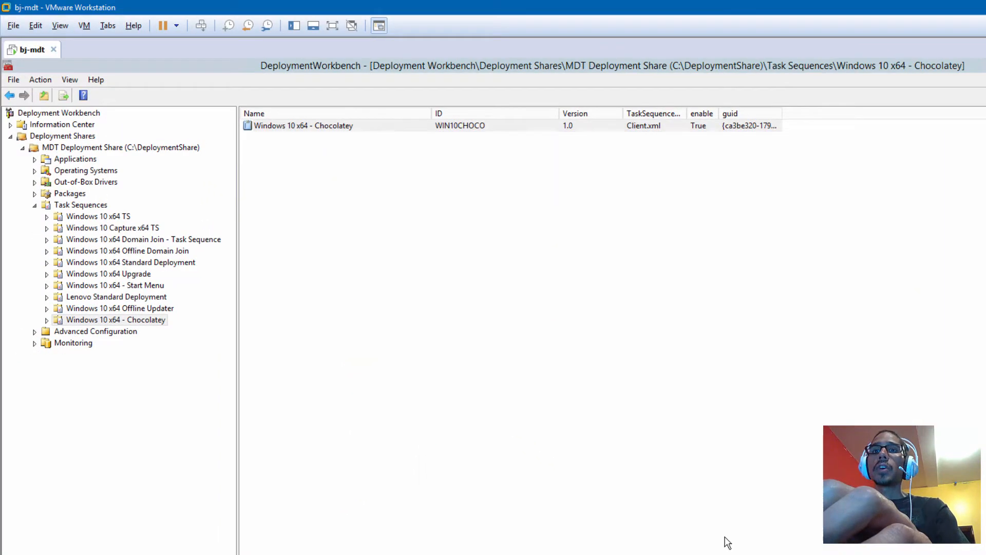
# Run Update Deployment Share on the MDT Deployment Share through to successful completion.
pyautogui.click(304, 125)
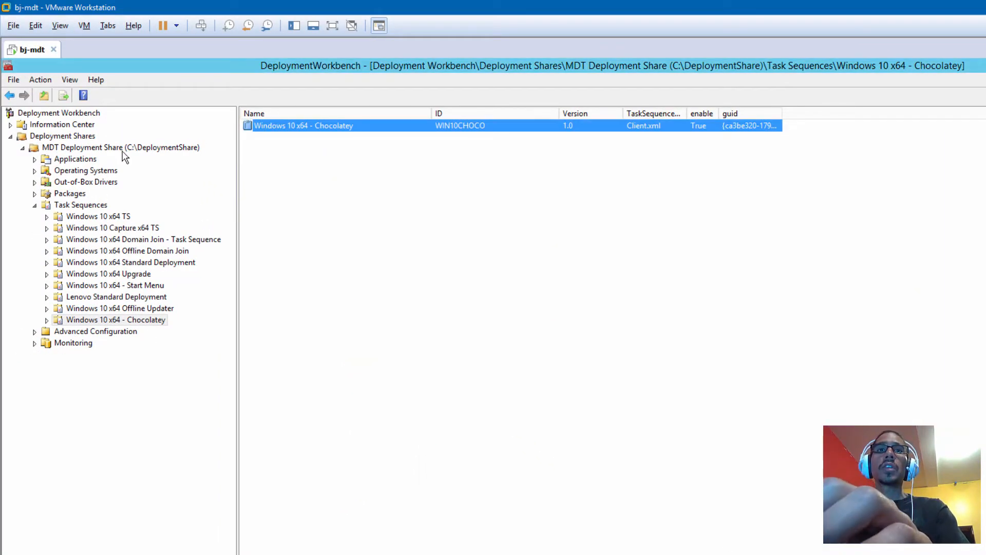
pyautogui.click(117, 147)
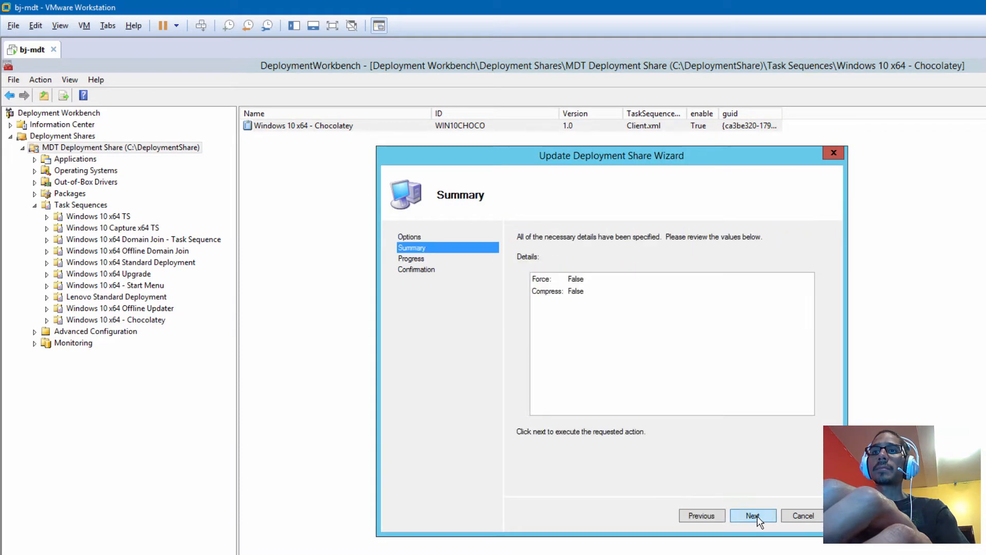
pyautogui.click(753, 515)
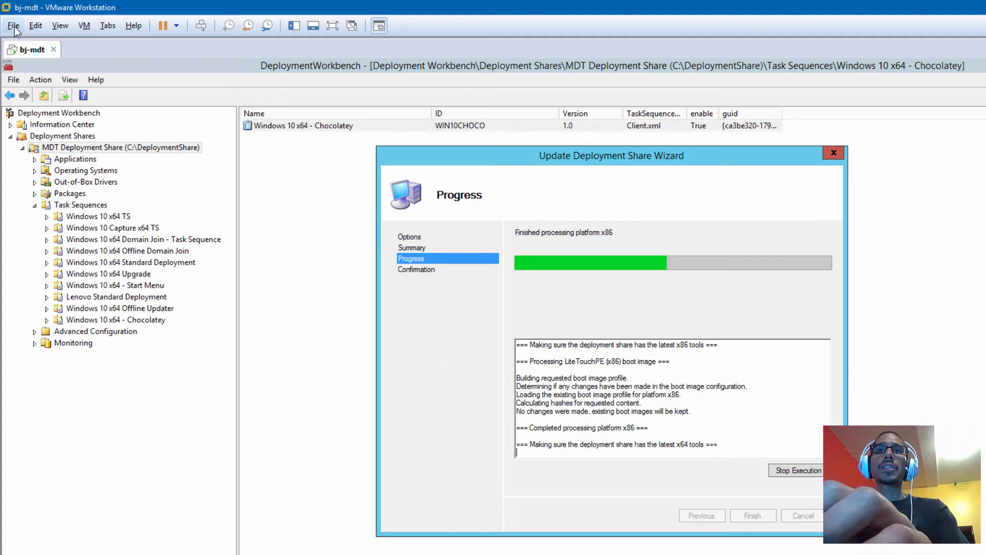
pyautogui.click(35, 25)
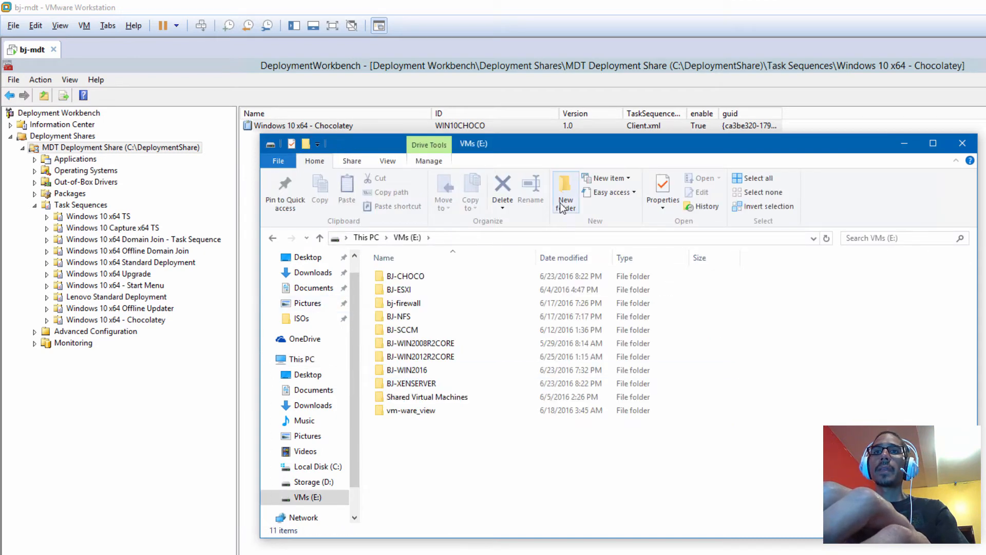
pyautogui.click(566, 186)
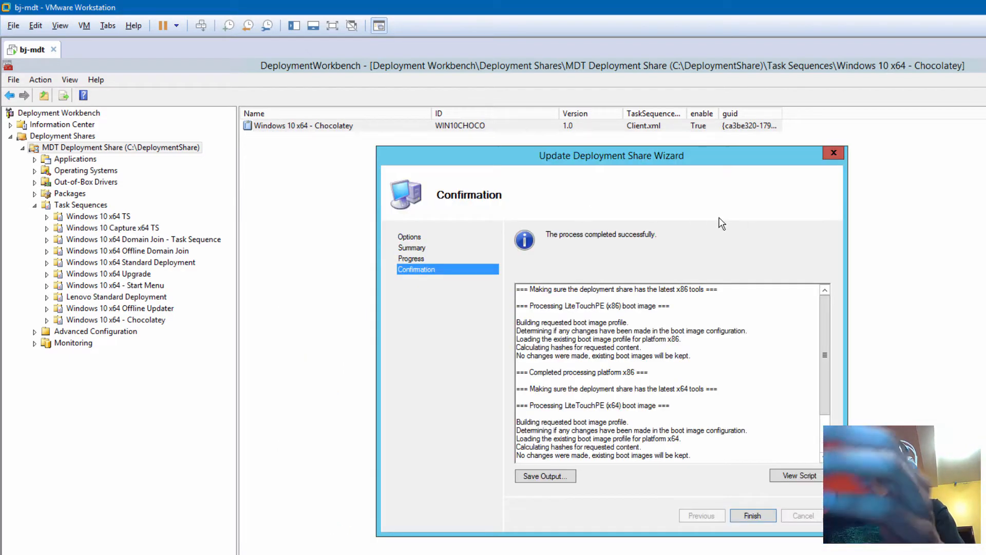
pyautogui.click(753, 515)
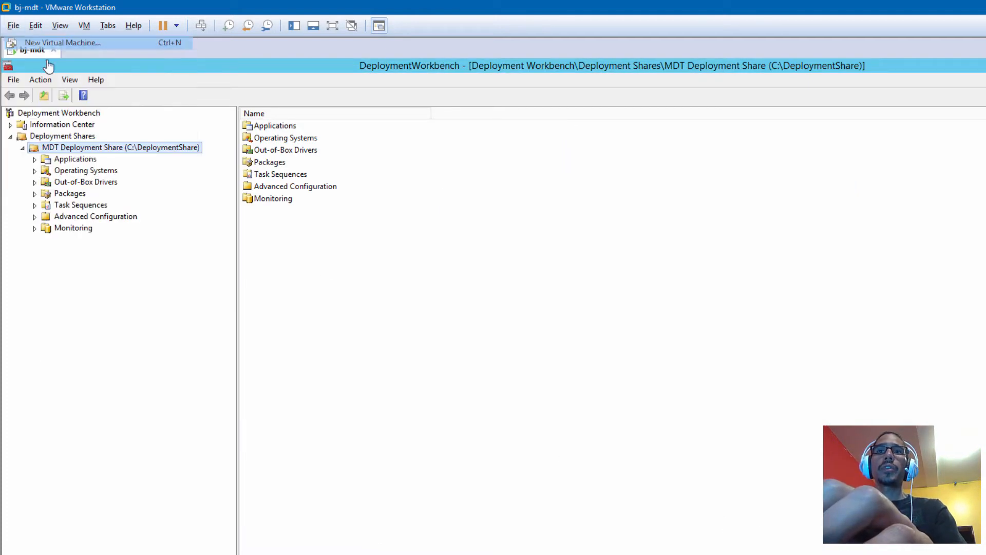
# Create a Windows 10 x64 VM 'bj-test' at E:\bj-test with a 60 GB disk.
pyautogui.click(67, 43)
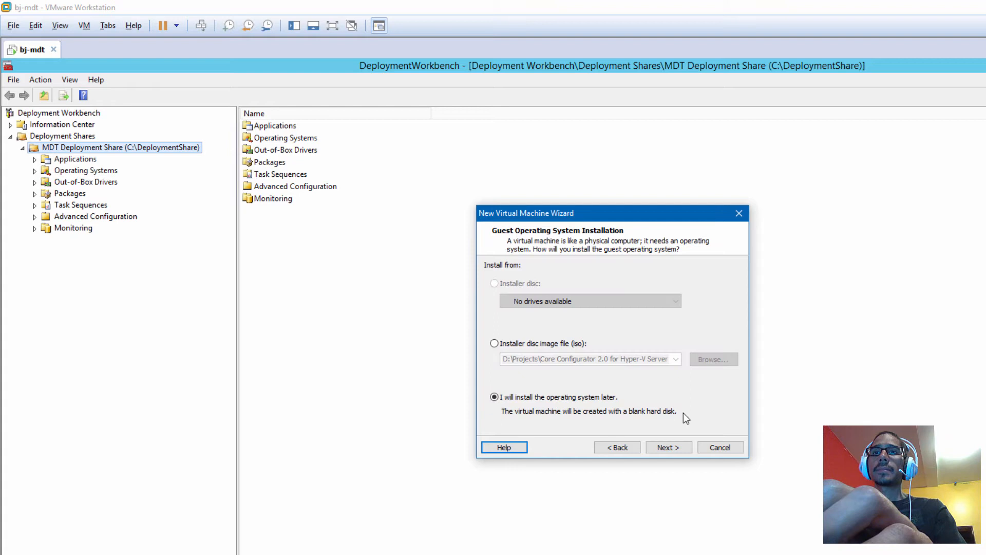
pyautogui.click(669, 447)
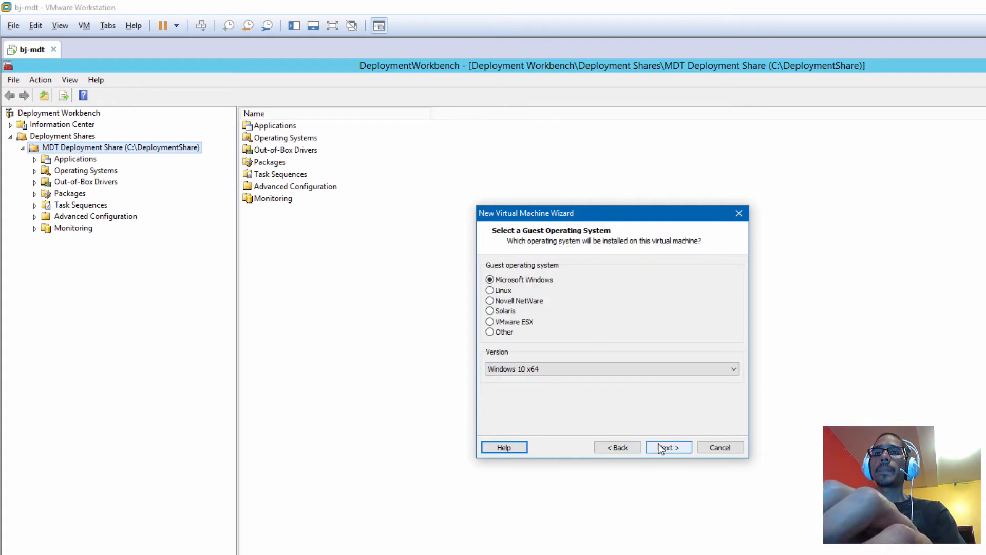
pyautogui.click(669, 447)
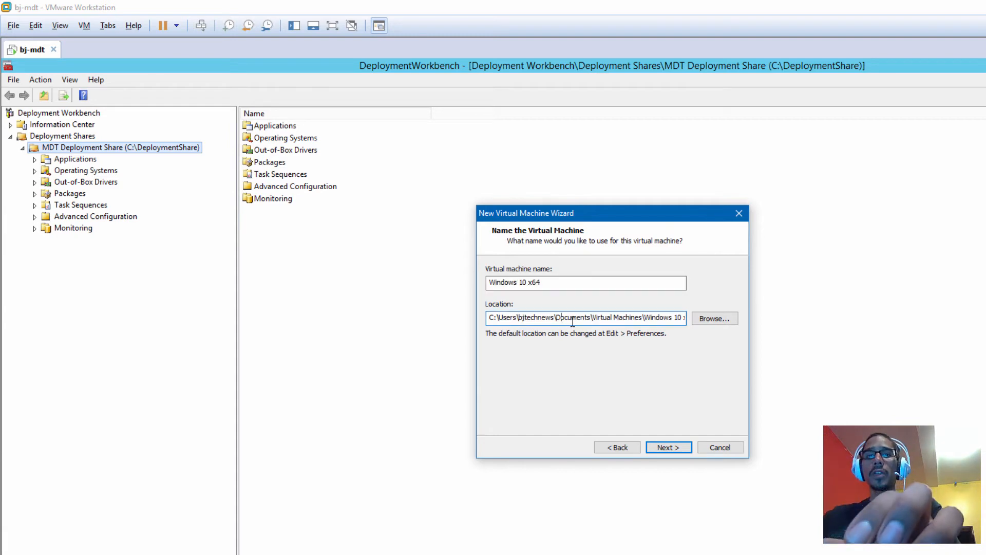
pyautogui.write('E:\\bj-test')
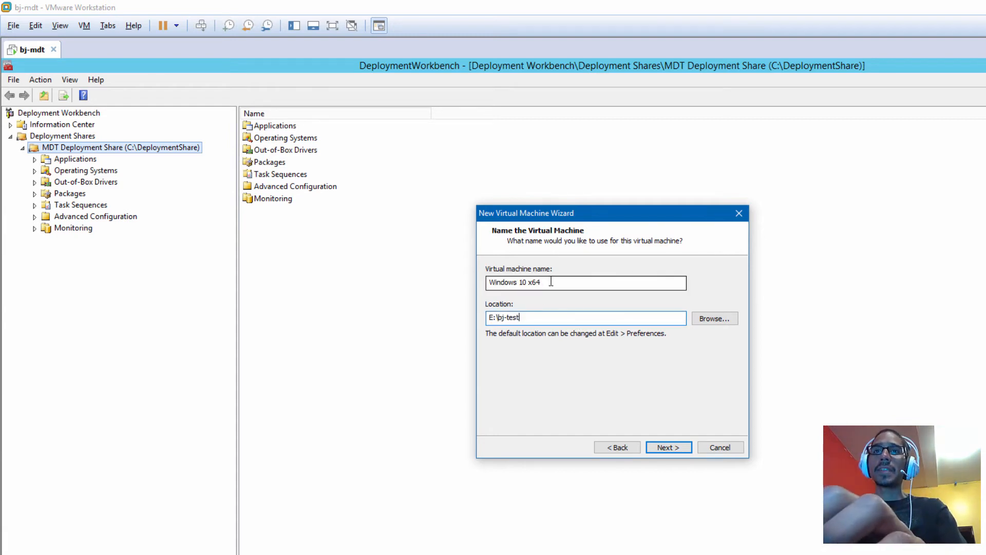
pyautogui.write('bj-t')
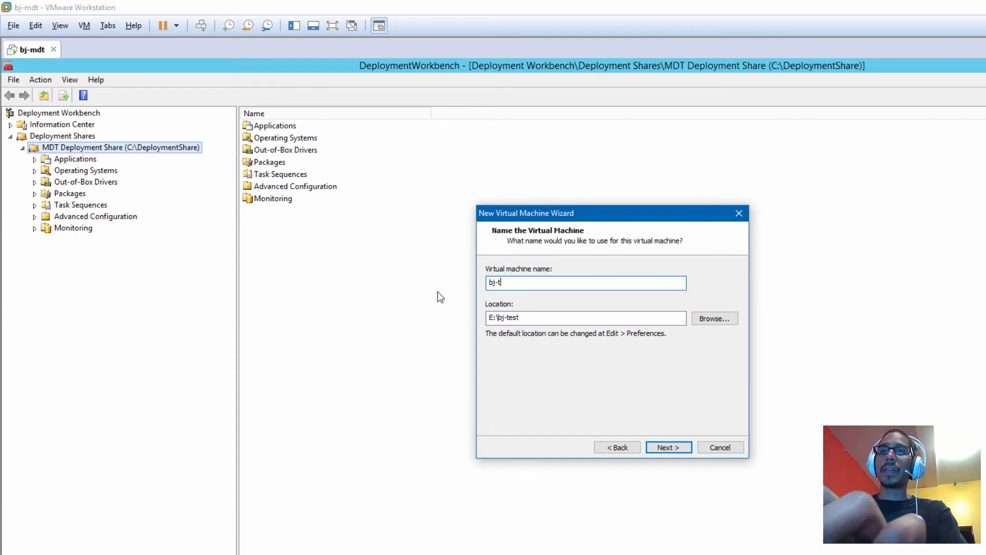
pyautogui.click(668, 446)
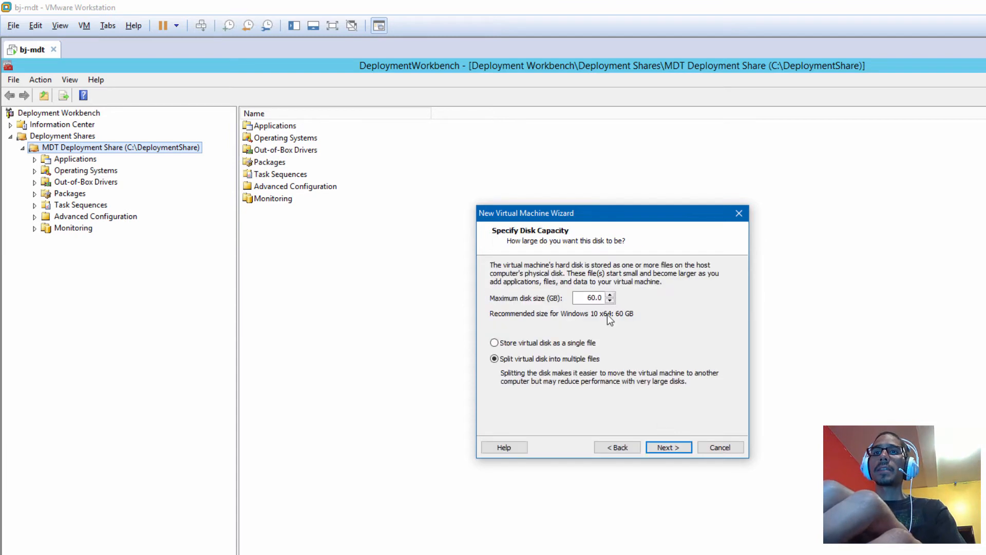
pyautogui.click(669, 446)
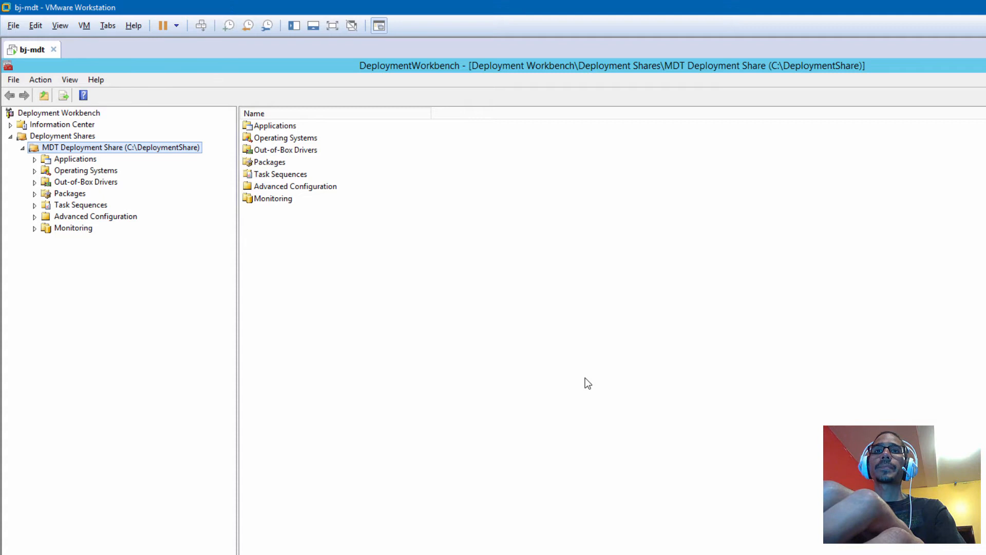
pyautogui.click(93, 49)
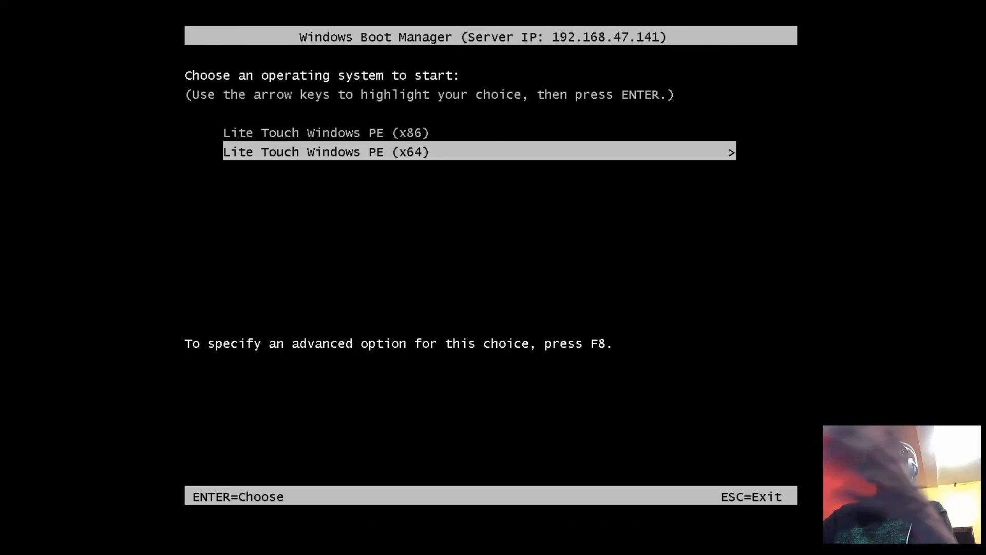
# Boot Lite Touch Windows PE (x64) and start the Windows 10 x64 - Chocolatey task sequence.
pyautogui.press('Enter')
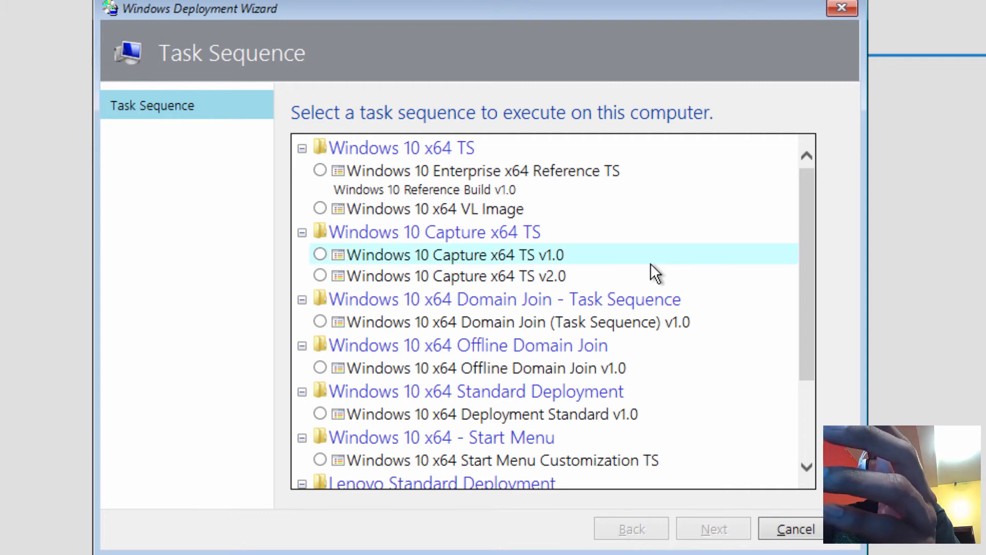
pyautogui.scroll(-3)
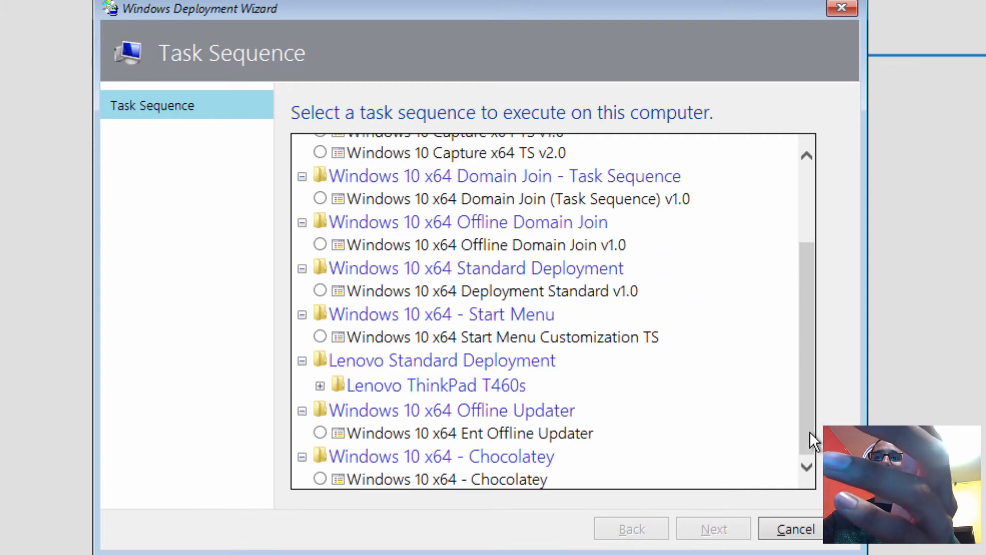
pyautogui.moveTo(425, 501)
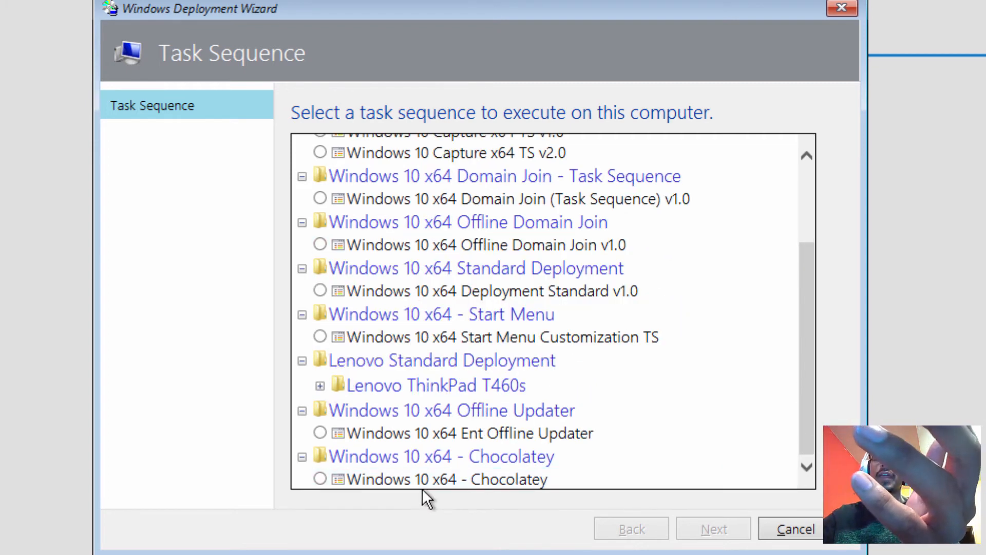
pyautogui.click(320, 479)
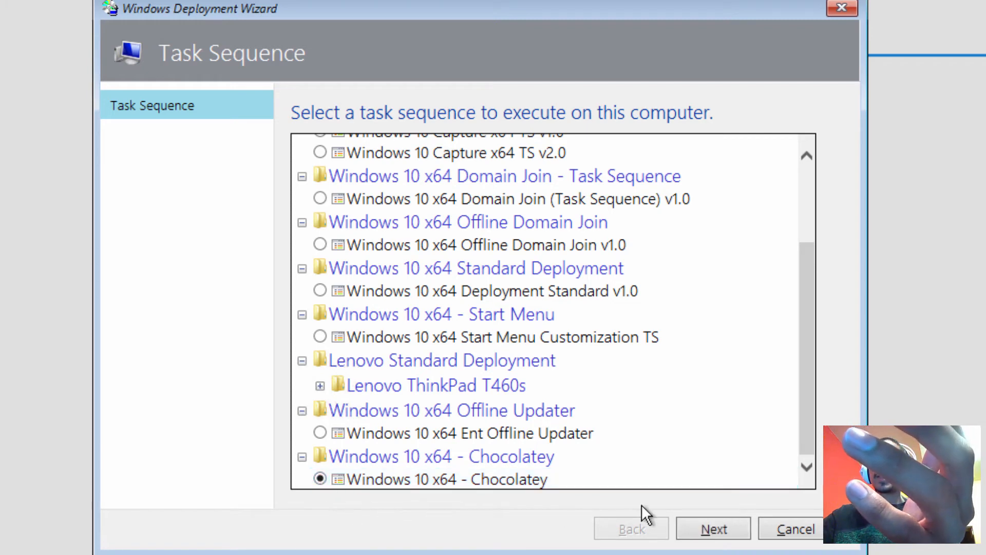
pyautogui.click(713, 542)
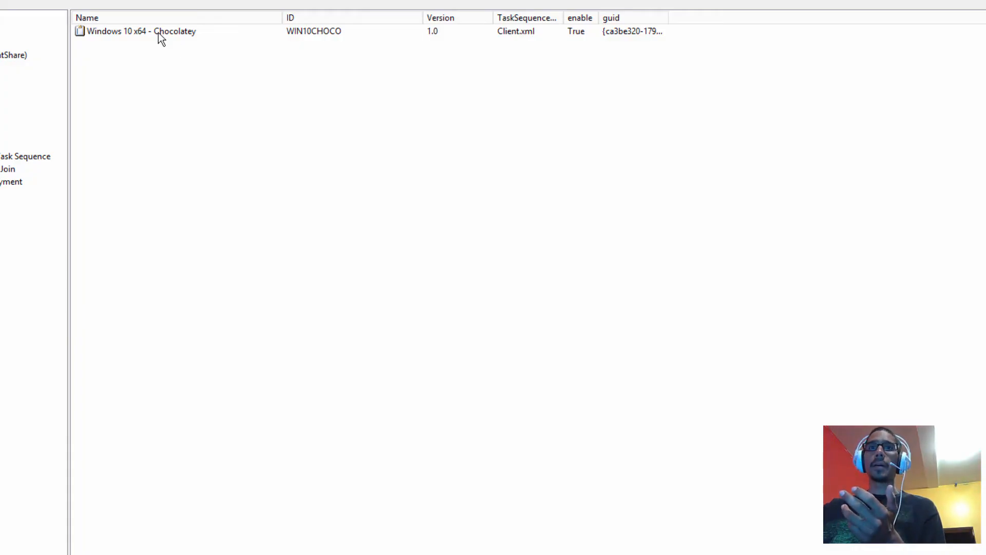
# Reopen the Chocolatey task sequence properties and inspect the Install Choco Packages step.
pyautogui.click(154, 31)
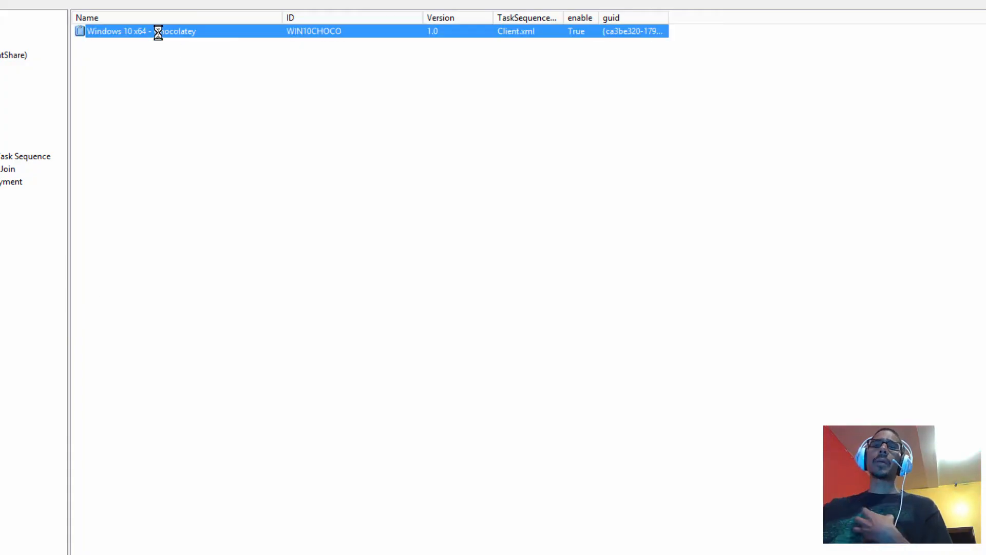
pyautogui.doubleClick(159, 32)
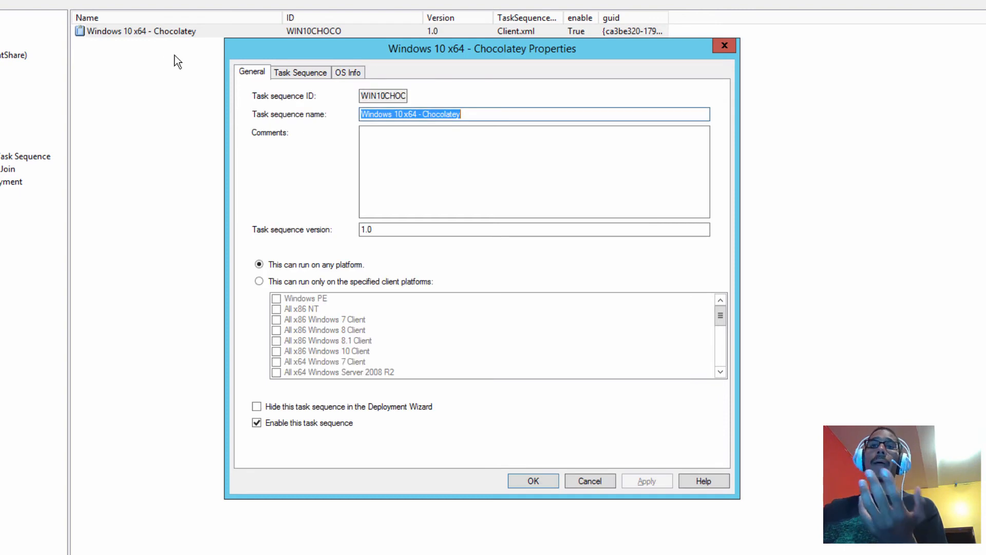
pyautogui.click(301, 71)
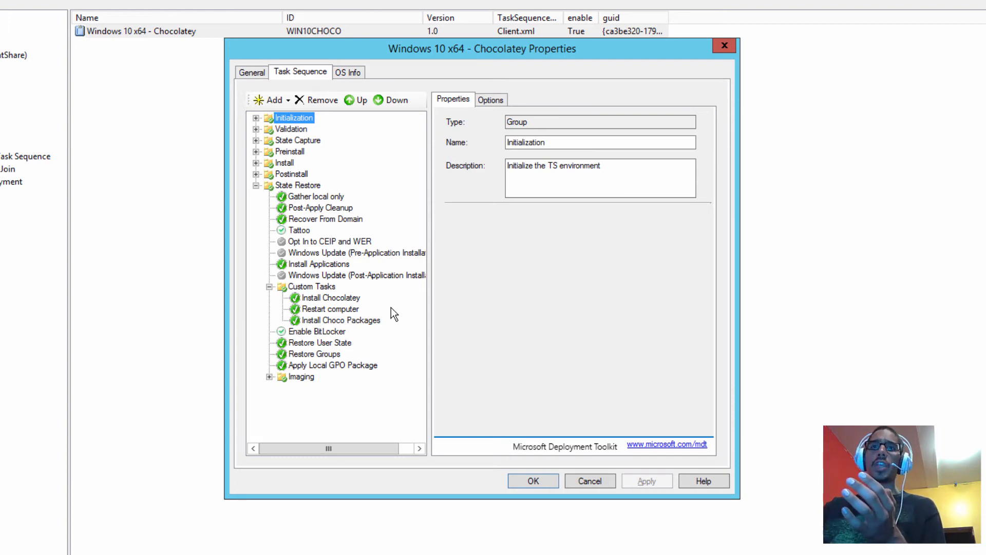
pyautogui.click(341, 320)
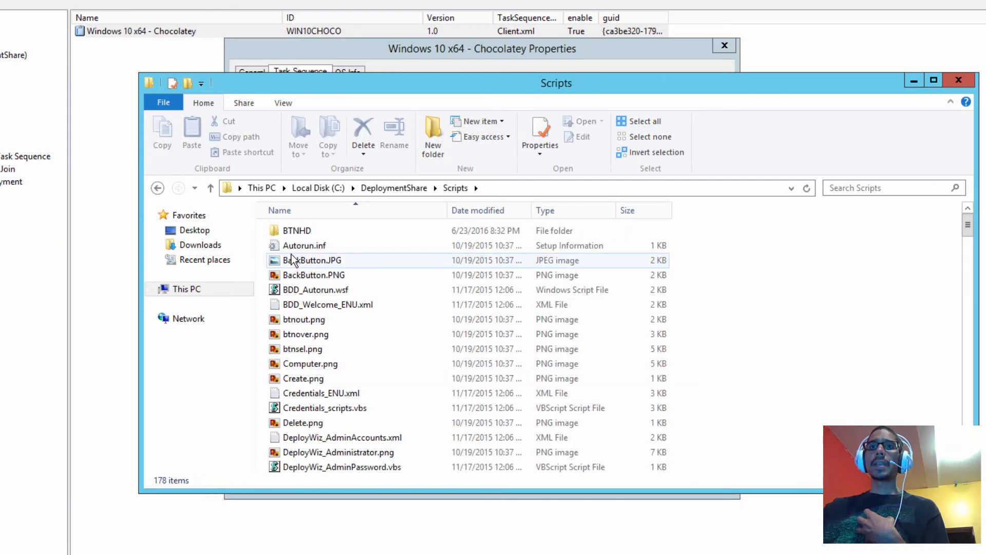
# Open Scripts\BTNHD\choco and launch the install template batch script.
pyautogui.doubleClick(296, 231)
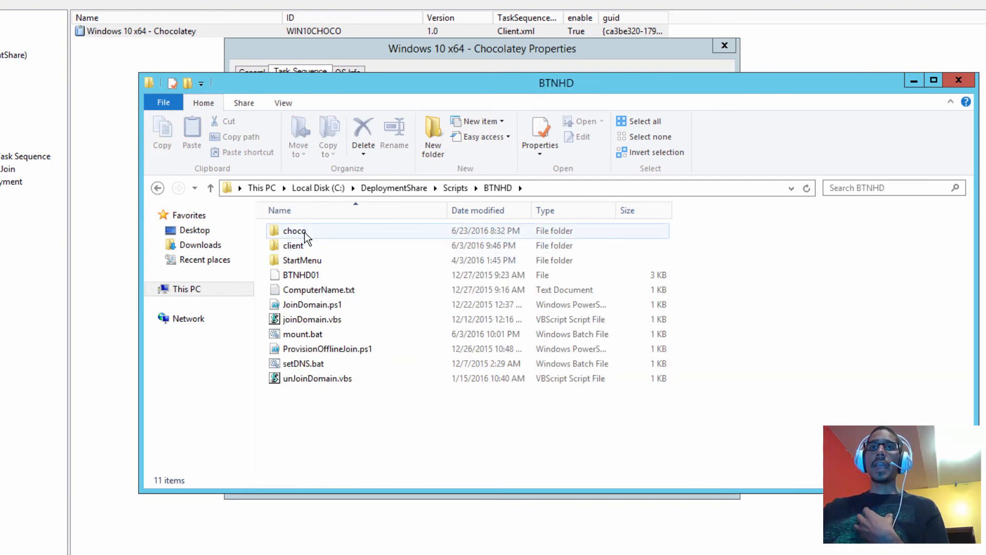
pyautogui.doubleClick(293, 231)
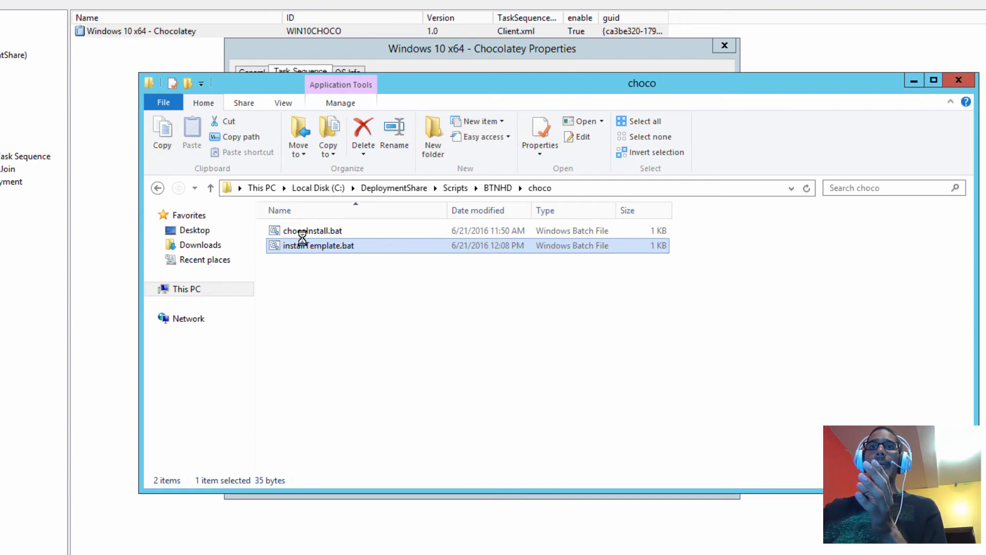
pyautogui.doubleClick(318, 245)
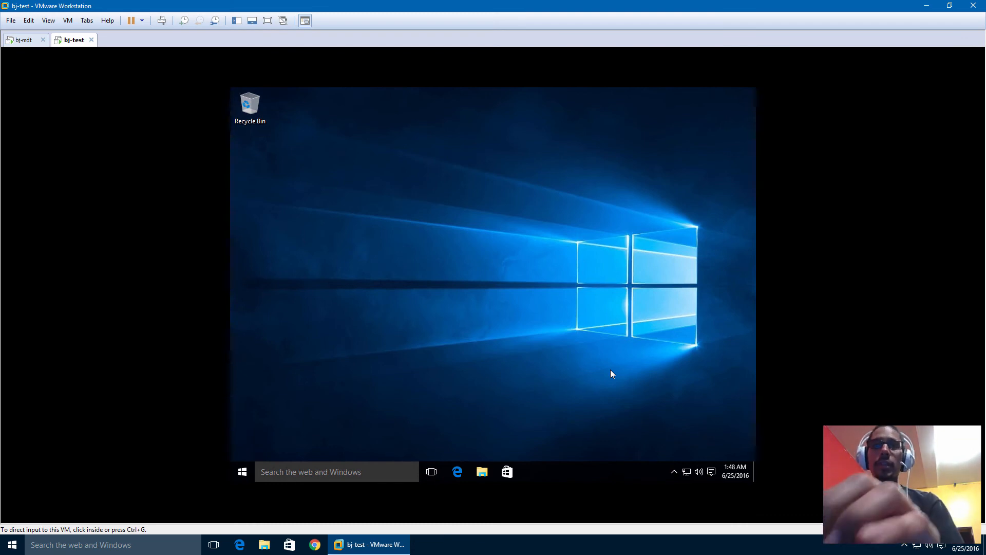
# In the guest, launch Notepad++ from All apps and run Windows PowerShell as administrator.
pyautogui.click(242, 472)
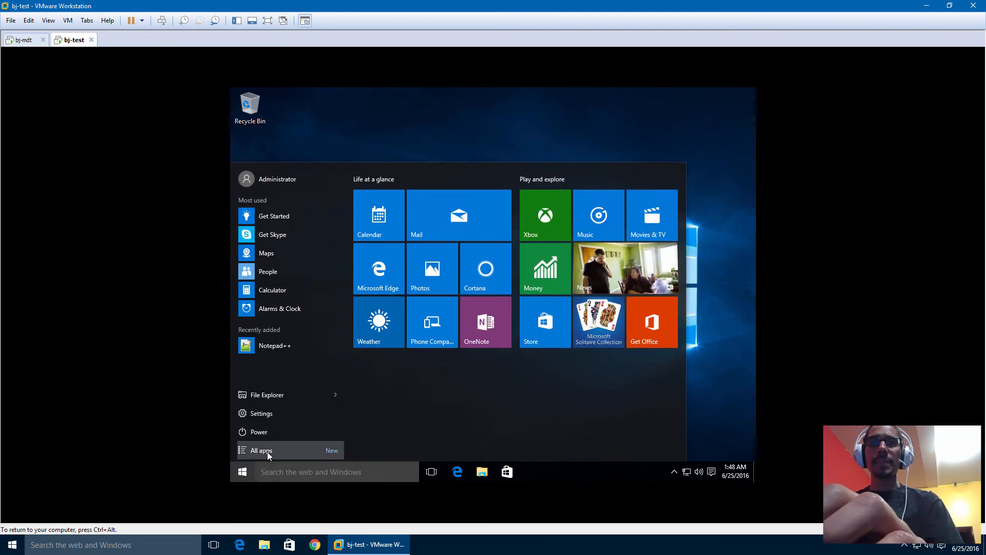
pyautogui.click(261, 450)
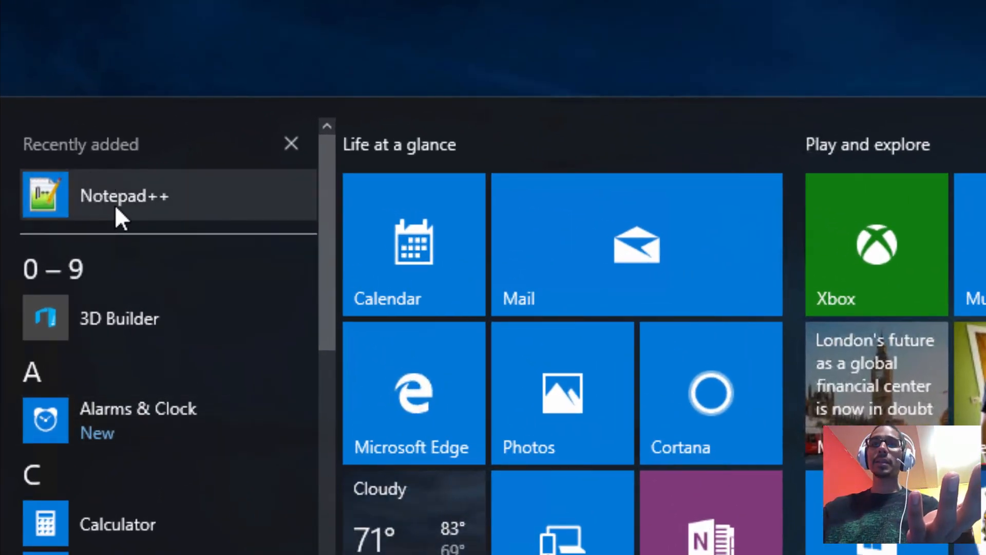
pyautogui.click(125, 195)
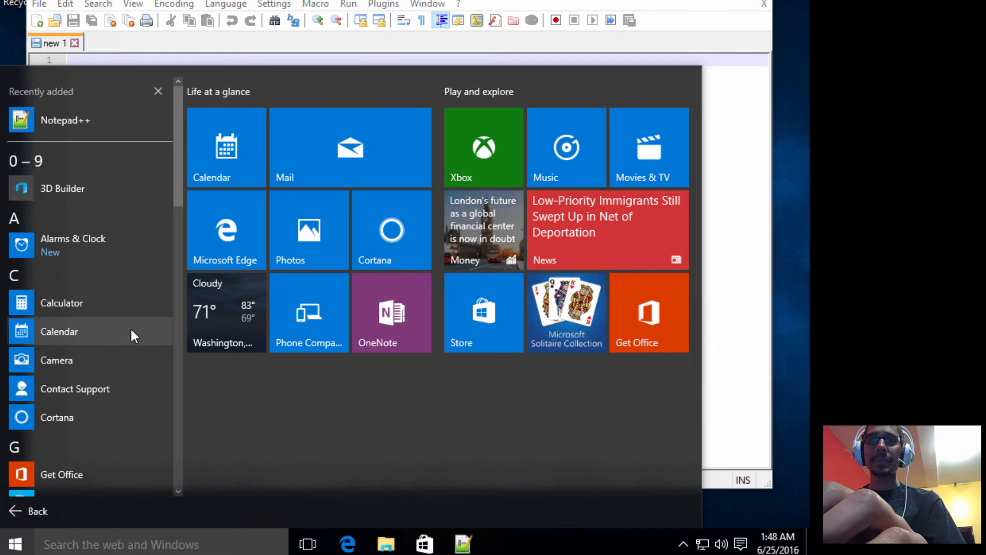
pyautogui.scroll(-3)
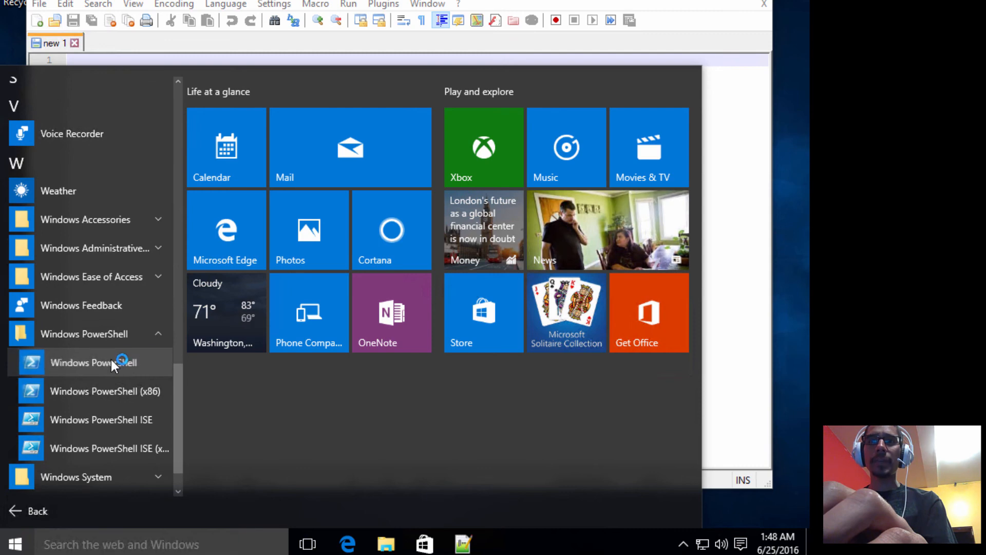
pyautogui.rightClick(108, 362)
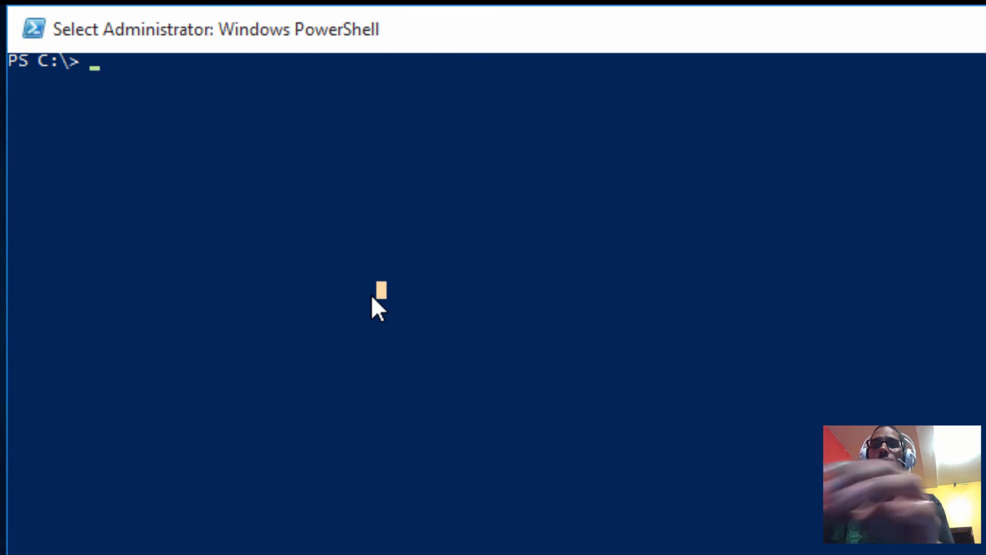
# Enter 'choco install filezilla --yes' at the Administrator PowerShell prompt without running it.
pyautogui.write('chco')
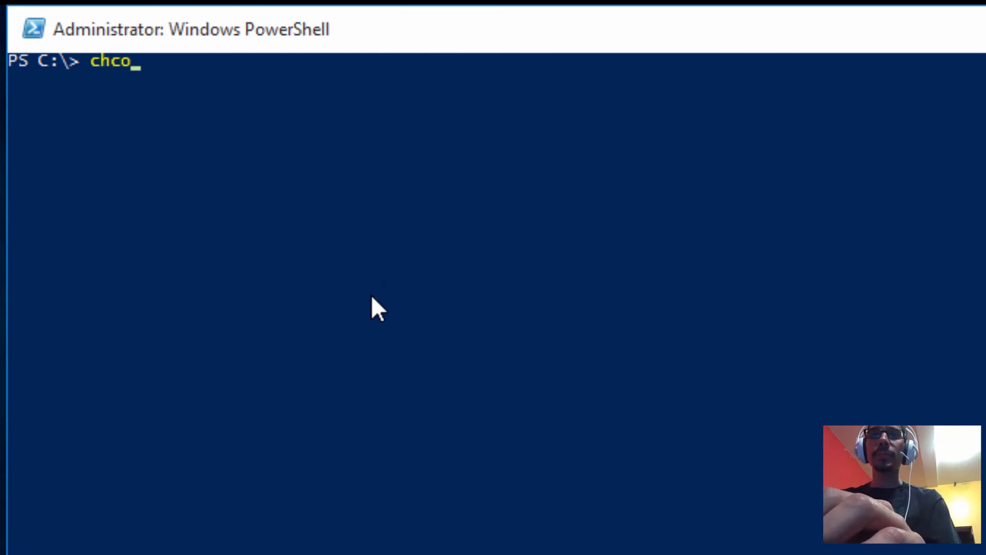
pyautogui.write('choco instal')
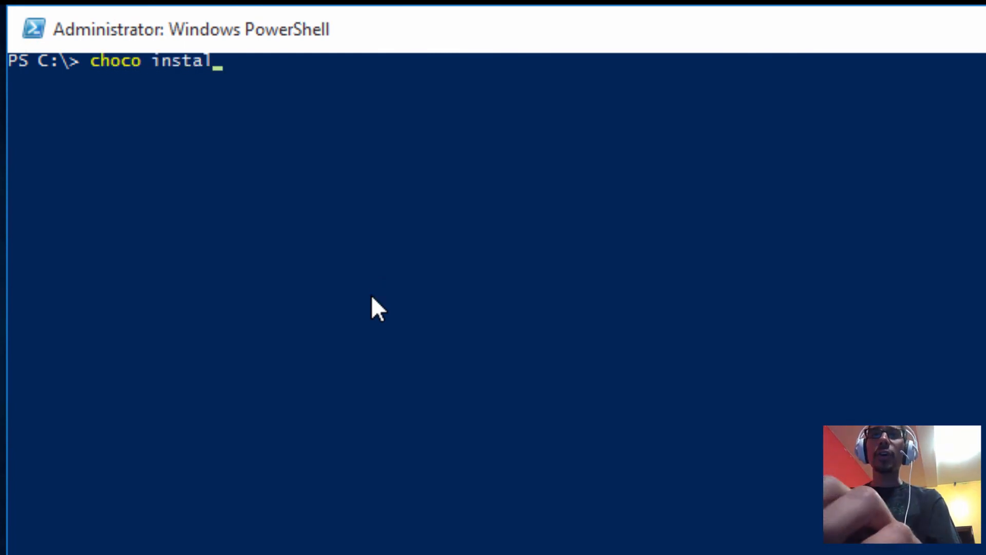
pyautogui.write('l fil')
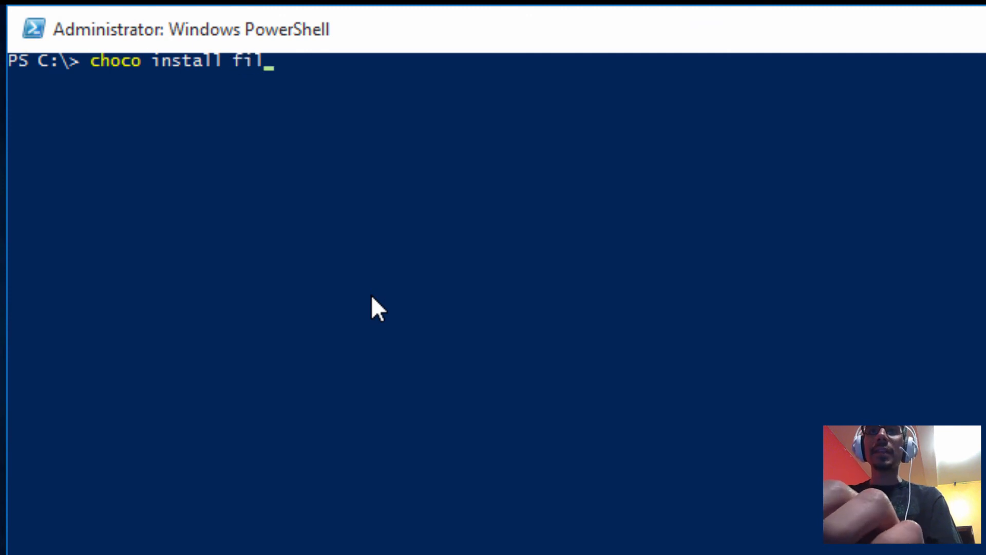
pyautogui.write('ezilla')
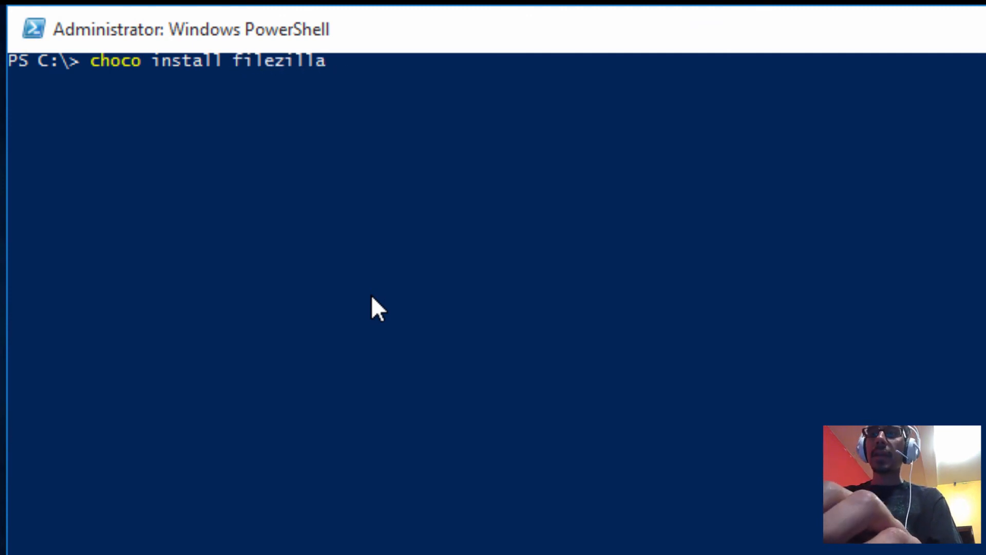
pyautogui.write('--yes')
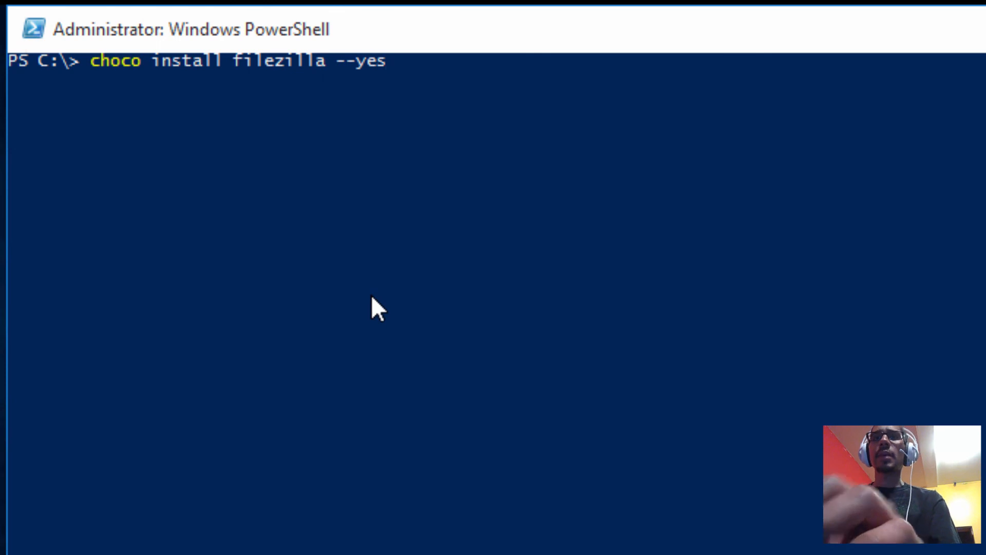